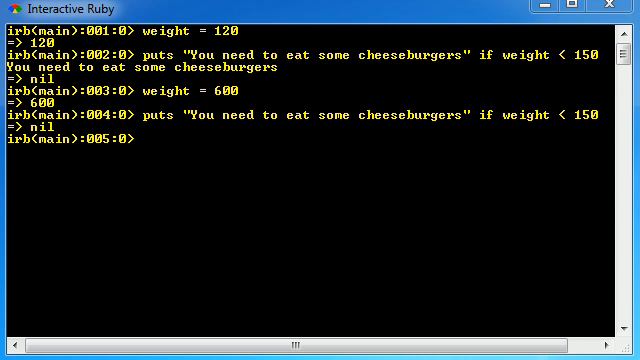
mouse_move(234, 158)
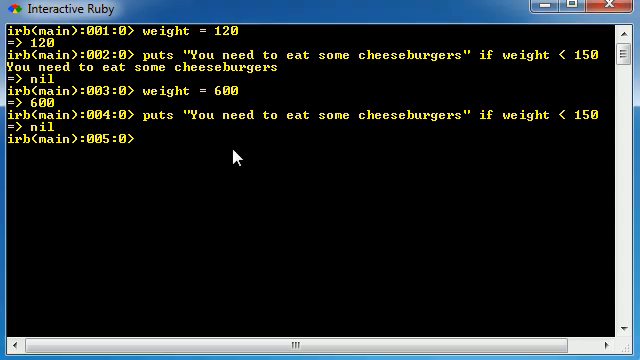
Recall the cheeseburger puts line at prompt 5 and swap its < operator for >
type("puts \"You need to eat some cheeseburgers\" if weight < 150")
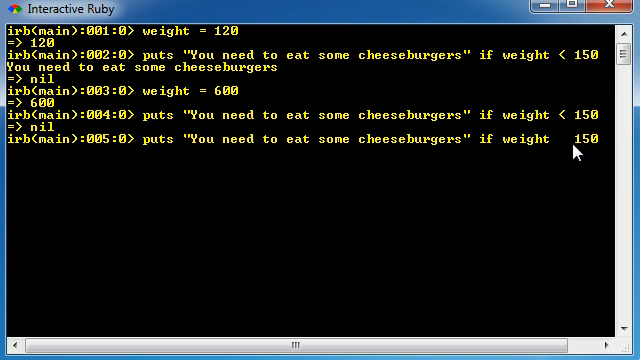
mouse_move(573, 150)
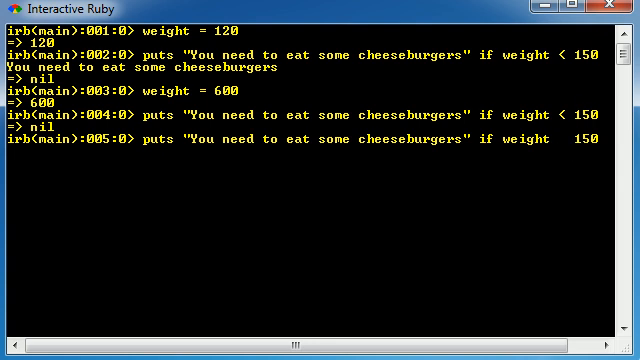
type(">")
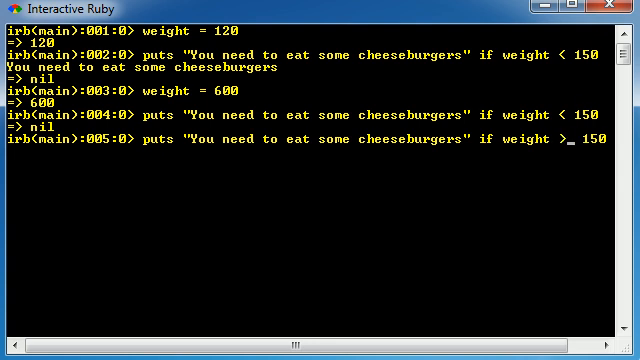
mouse_move(591, 151)
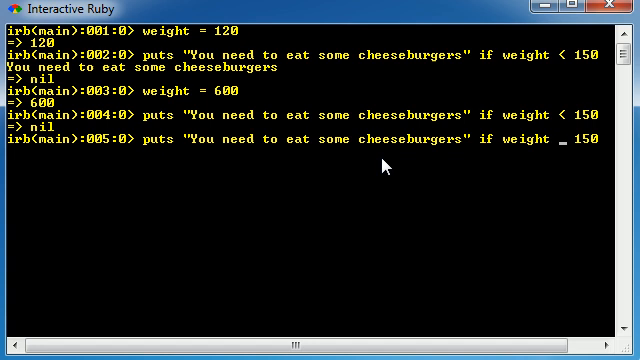
Run the cheeseburger line with weight == 150, printing nothing and returning nil
type("==")
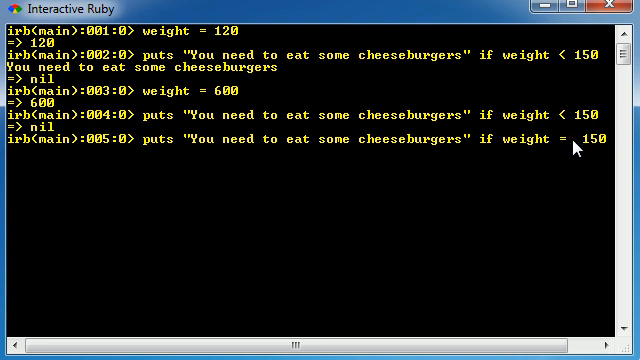
mouse_move(567, 148)
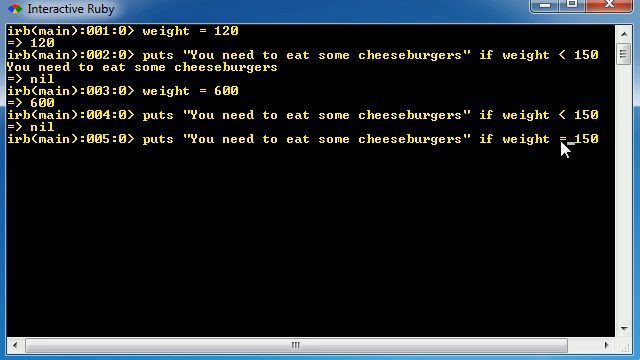
mouse_move(565, 150)
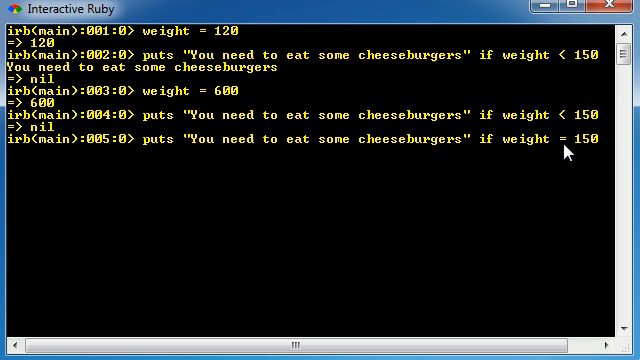
mouse_move(225, 96)
type("=")
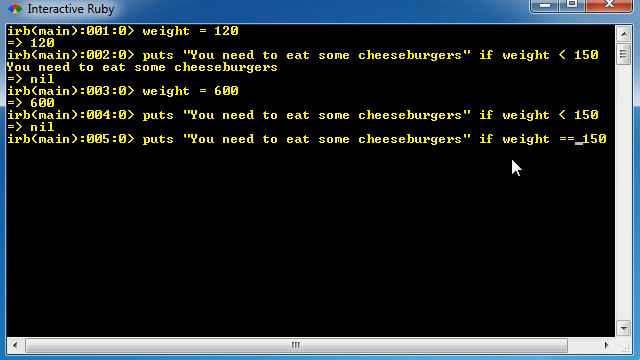
mouse_move(598, 149)
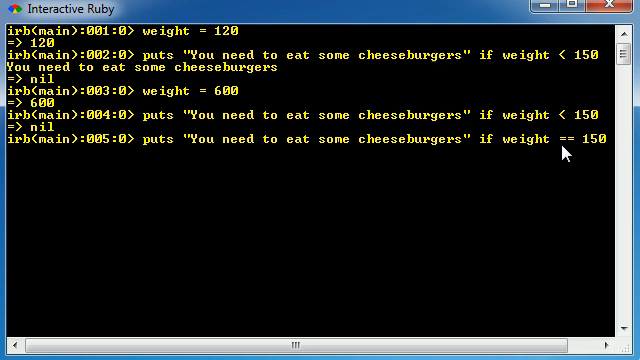
mouse_move(570, 152)
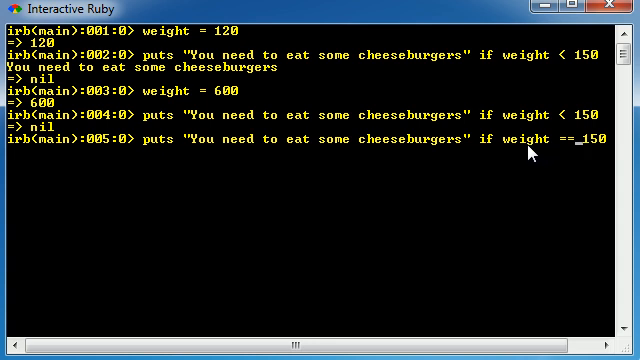
mouse_move(600, 152)
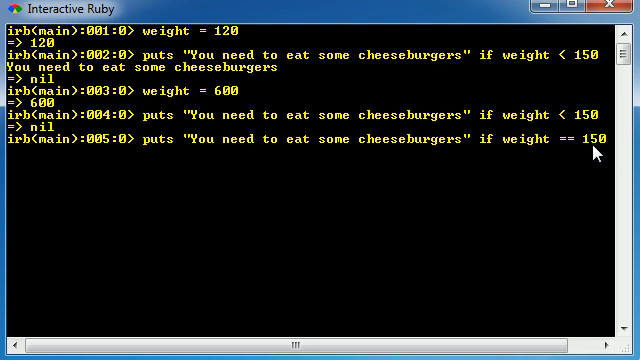
mouse_move(543, 163)
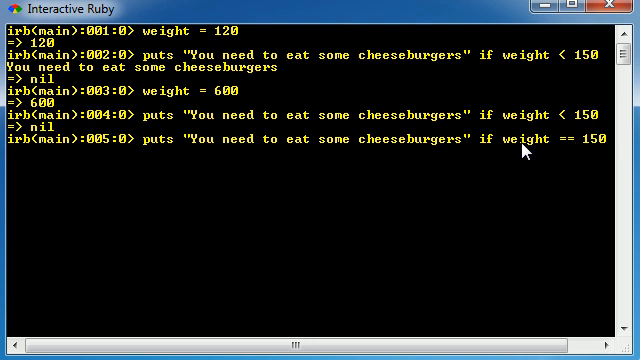
mouse_move(225, 108)
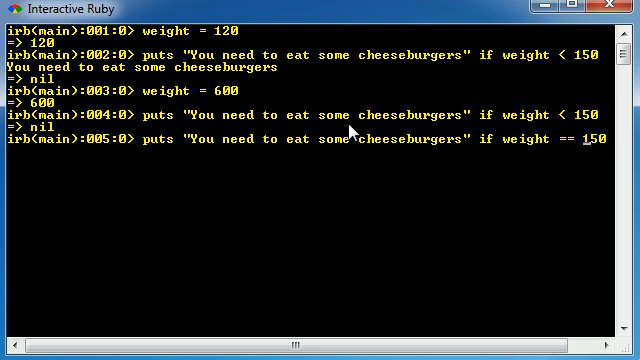
key("Return")
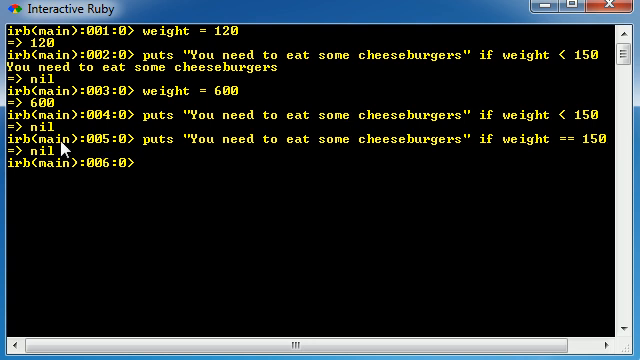
Recall the cheeseburger line at prompt 6, try >, then delete the operator before 150
type("puts \"You need to eat some cheeseburgers\" if weight == 150")
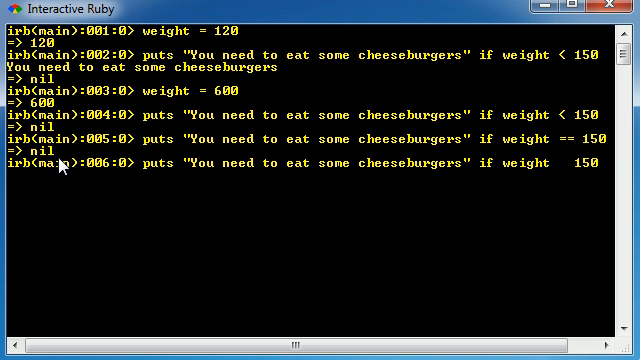
type(">")
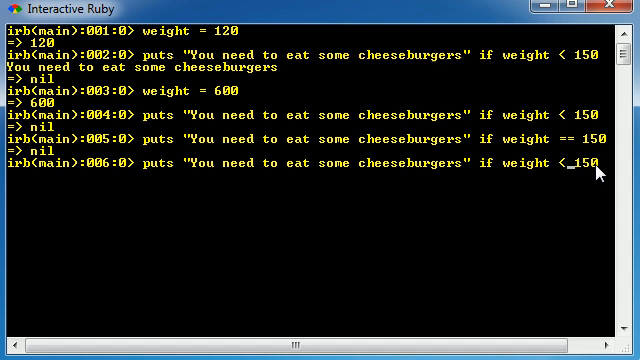
key("Backspace")
type("!=")
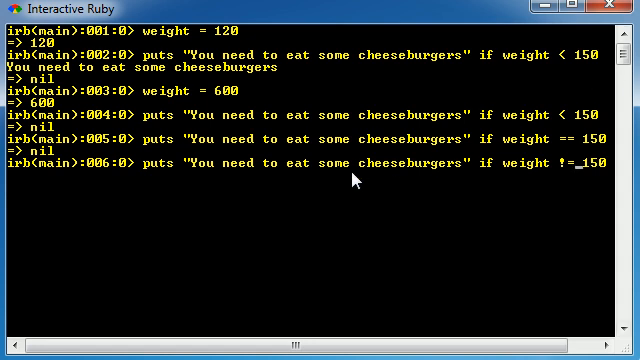
mouse_move(588, 178)
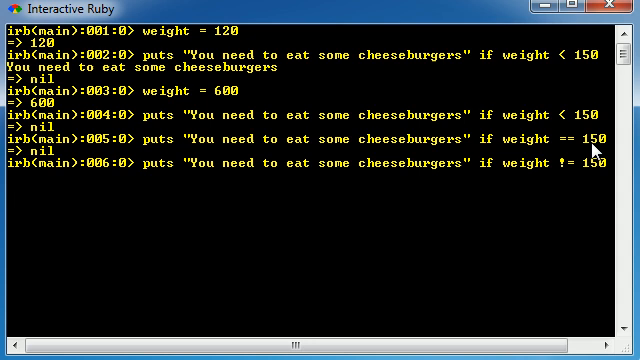
mouse_move(540, 175)
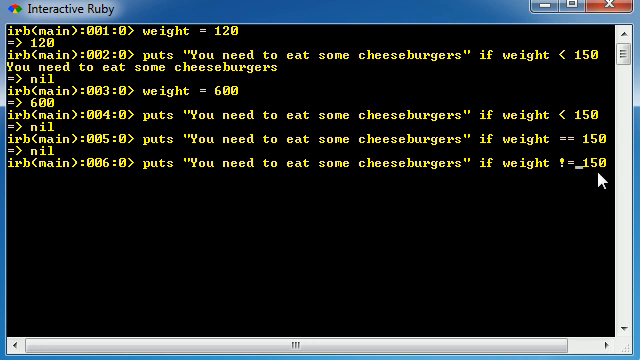
mouse_move(540, 182)
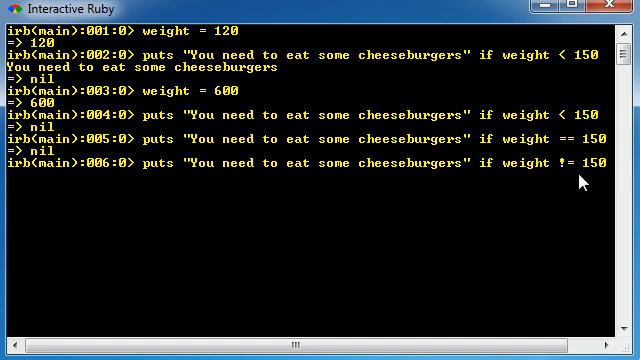
mouse_move(474, 174)
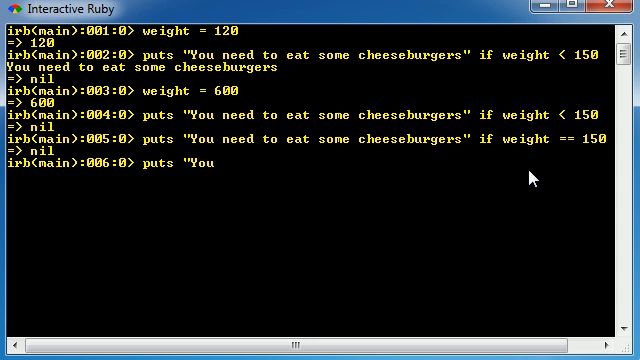
Run puts "You do not weight 200 lbs" if weight != 200, then recall it at prompt 7
type("do not weight")
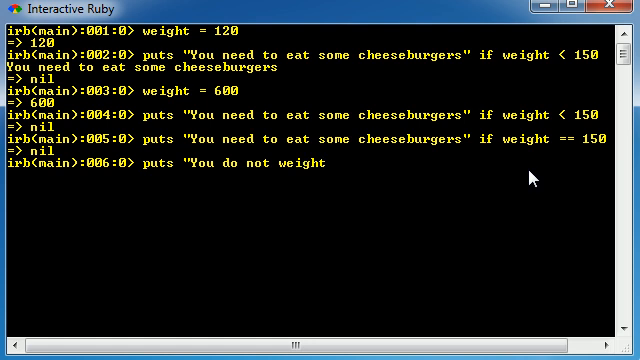
type("200 lbs")
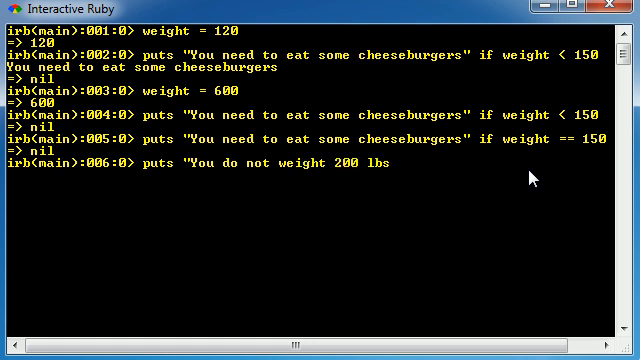
type("\" if")
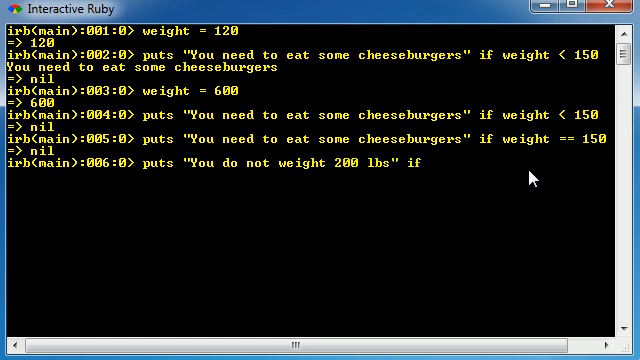
type("weight !=")
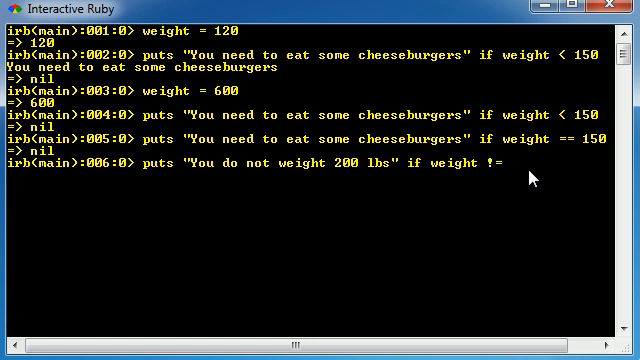
type("200")
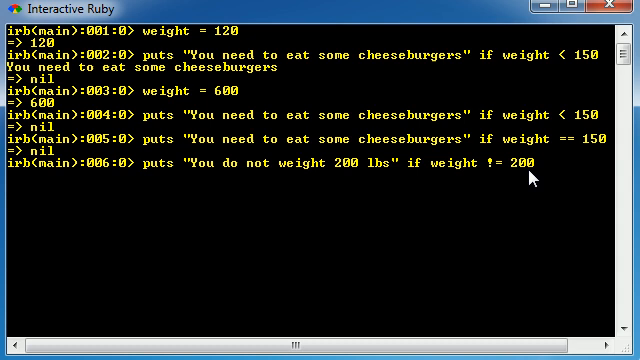
key("Return")
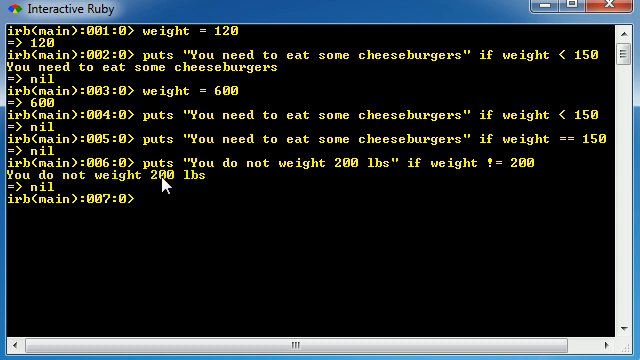
type("puts \"You do not weight 200 lbs\" if weight != 200")
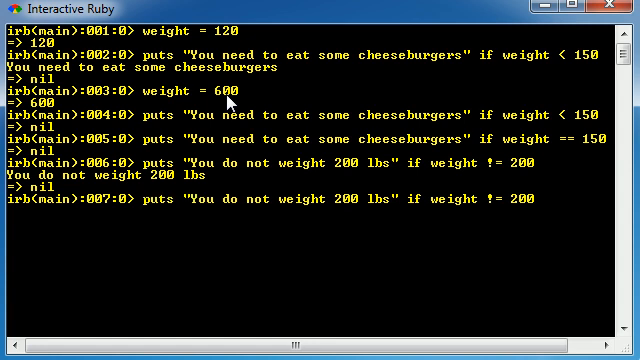
Assign weight = 200 and rerun the != 200 message, which now prints nothing
type("puts \"You need to eat some cheeseburgers\" if weight < 150")
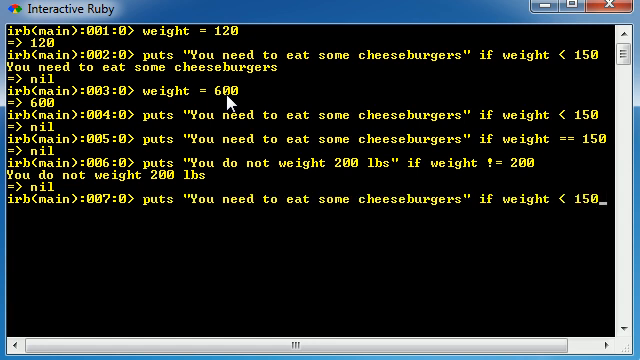
type("weight = 200")
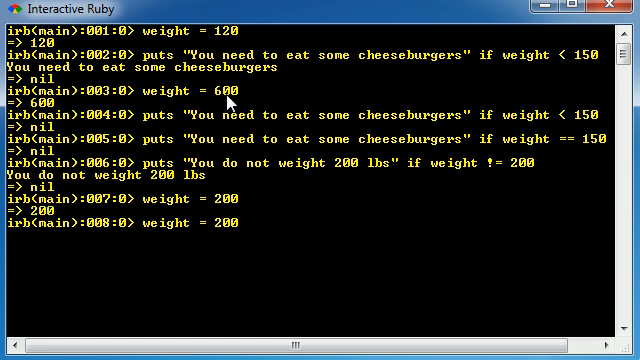
type("puts \"You do not weight 200 lbs\" if weight != 200")
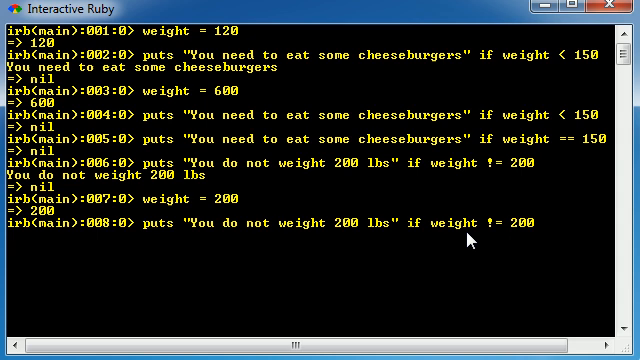
mouse_move(513, 228)
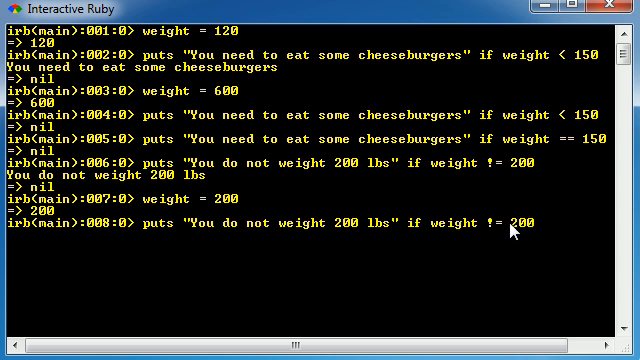
key("Return")
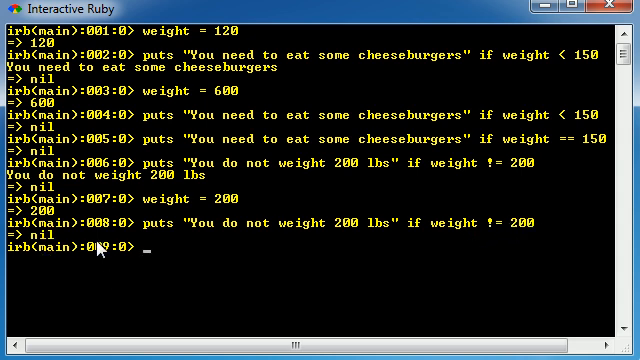
mouse_move(517, 245)
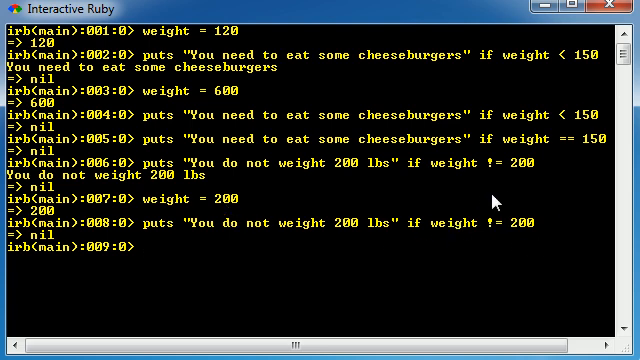
mouse_move(311, 249)
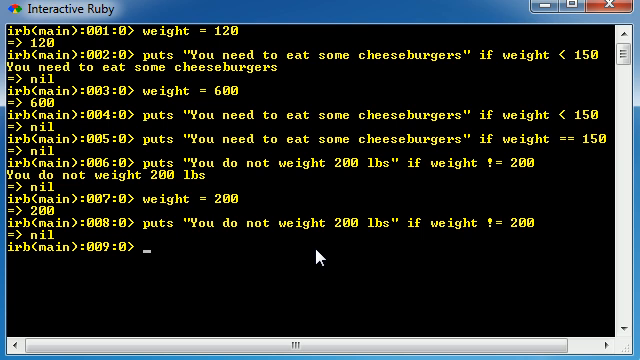
type("&&")
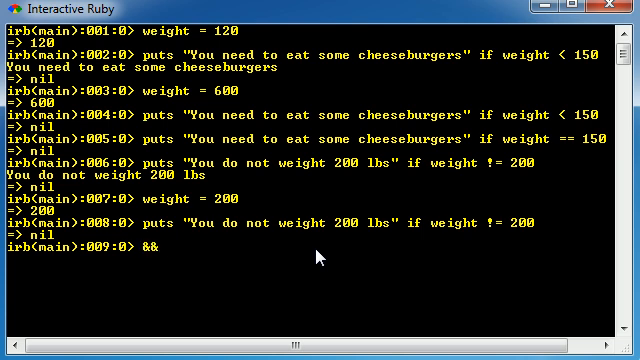
key("BackSpace")
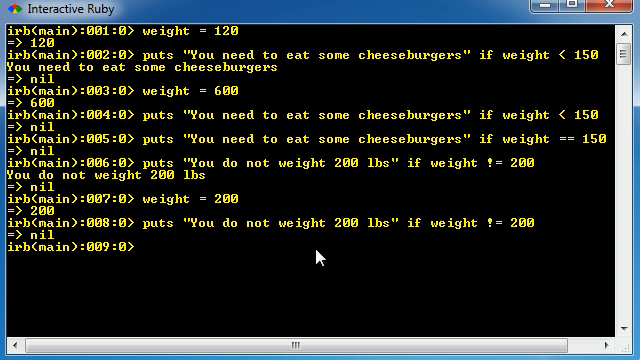
mouse_move(462, 242)
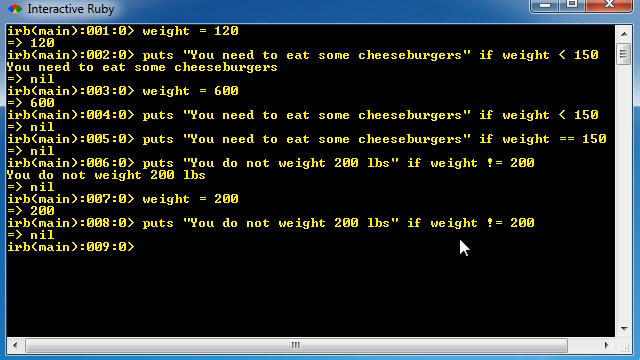
mouse_move(527, 230)
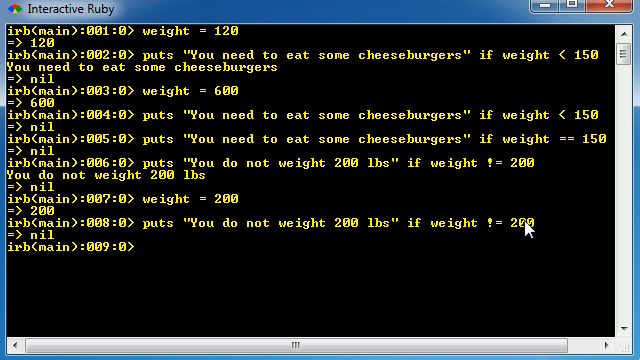
mouse_move(573, 60)
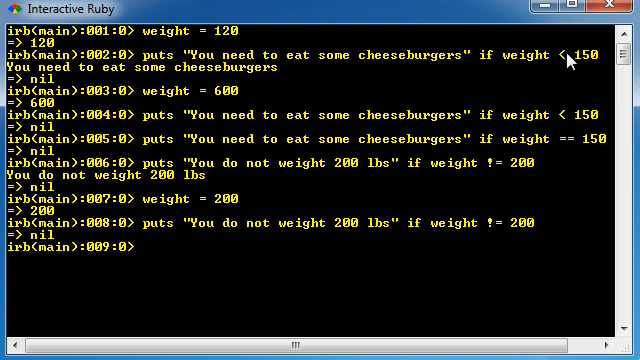
mouse_move(559, 289)
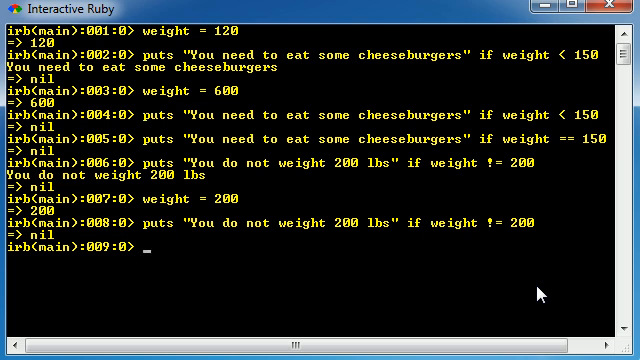
Try 'weight 170' (NoMethodError), then assign weight = 170 instead
type("weig")
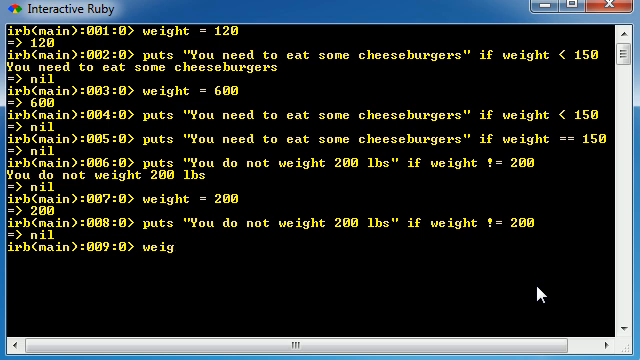
type("ht 1")
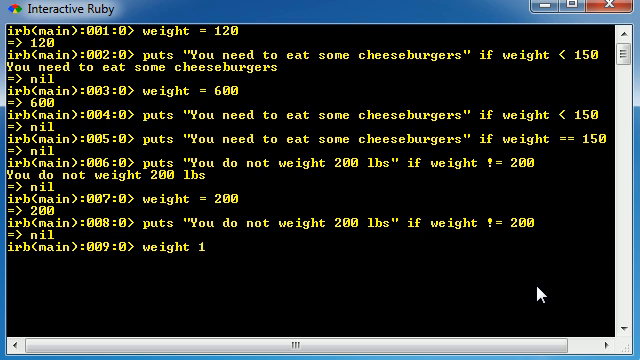
key("Return")
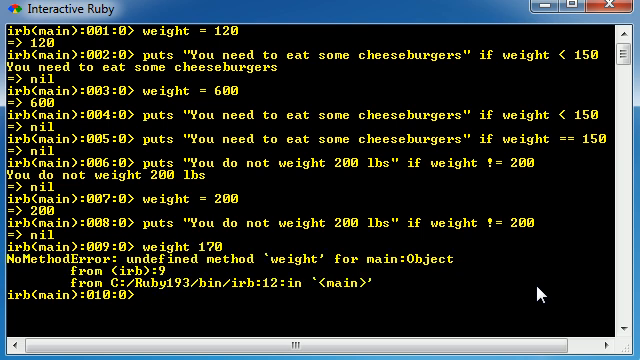
mouse_move(482, 179)
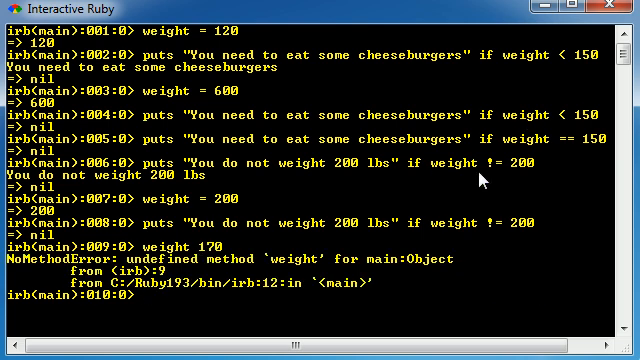
scroll("down", 3)
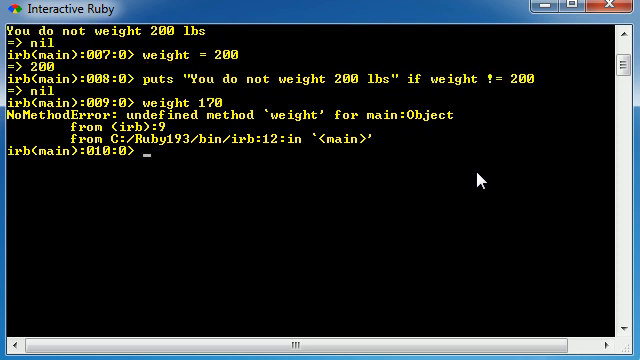
type("weight = 170")
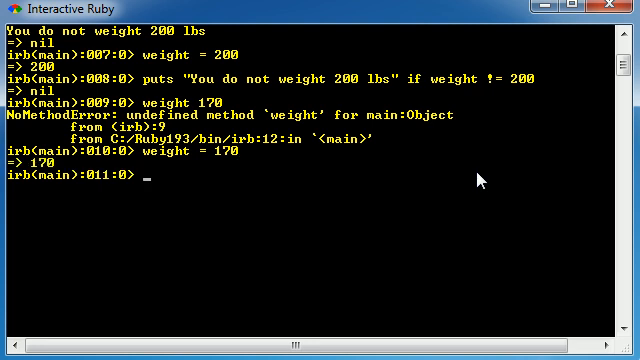
type("p")
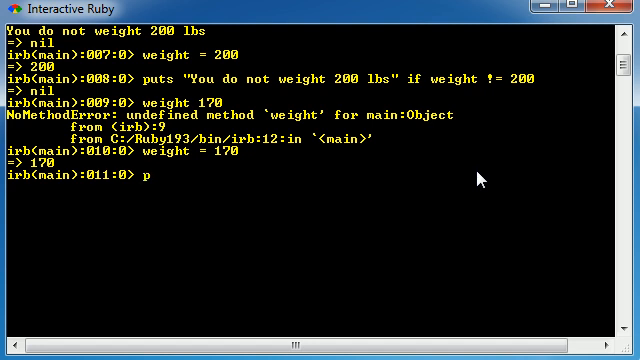
Type puts "You are healthy" if weight > 100 && weight < 300 at prompt 11
type("uts")
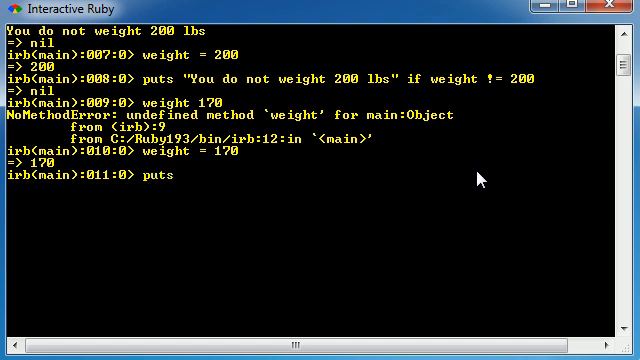
type("\"You")
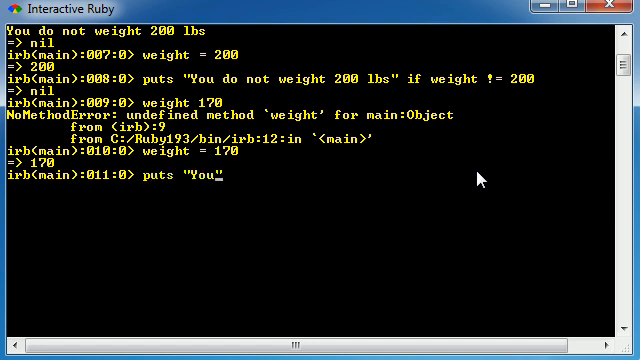
type("are healthy\"")
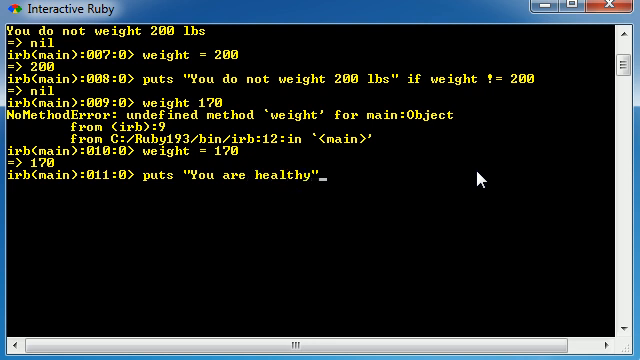
type("if weight")
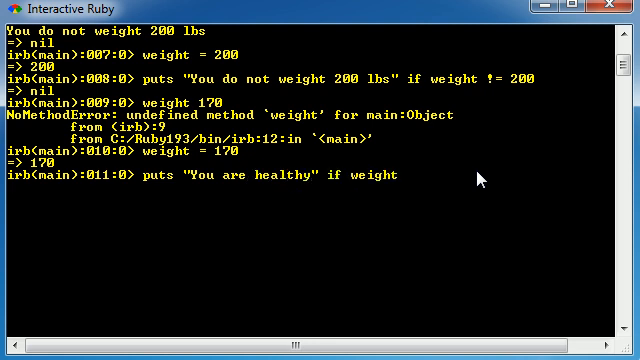
type("> 100")
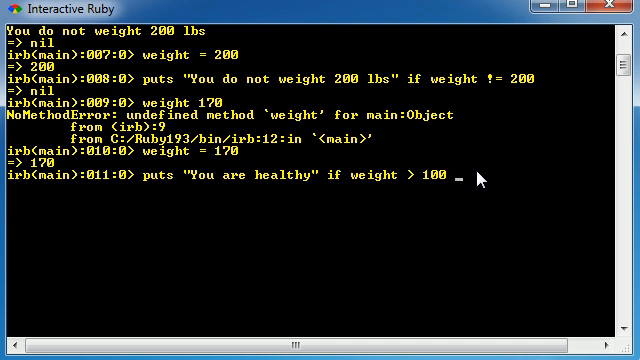
type("&&")
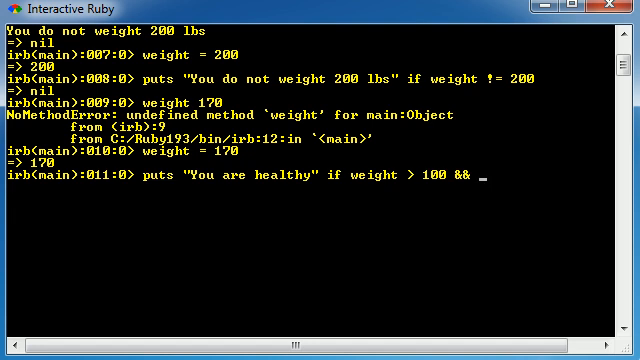
type("weight <")
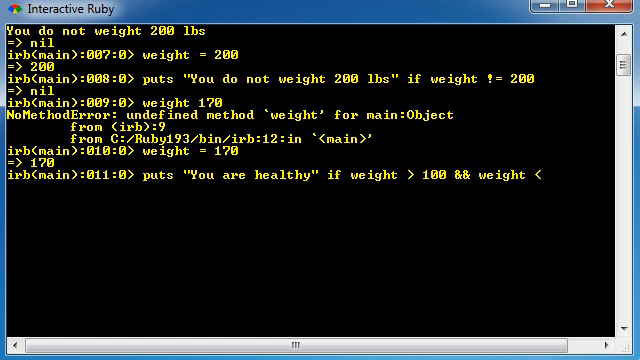
type("300")
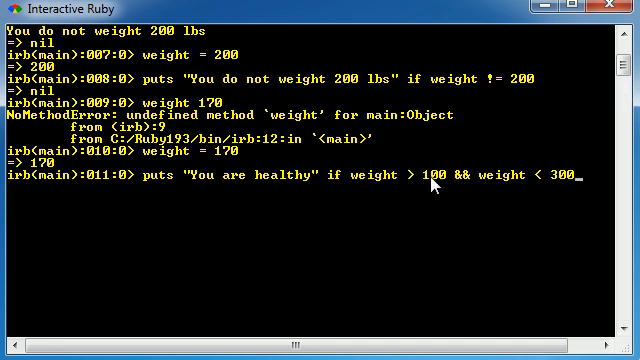
mouse_move(497, 183)
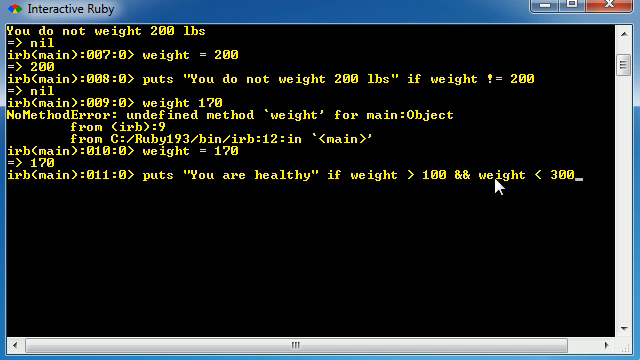
mouse_move(595, 190)
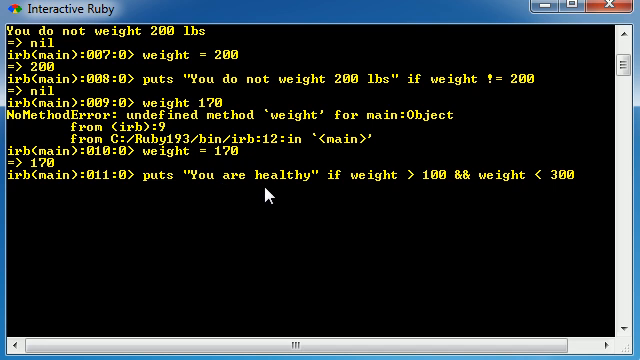
Run the && range check, printing "You are healthy" for weight 170
key("Return")
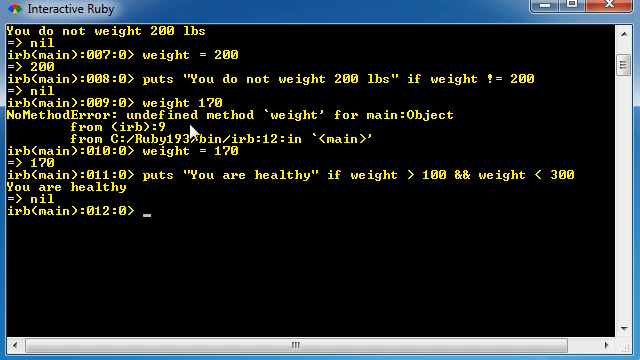
mouse_move(567, 197)
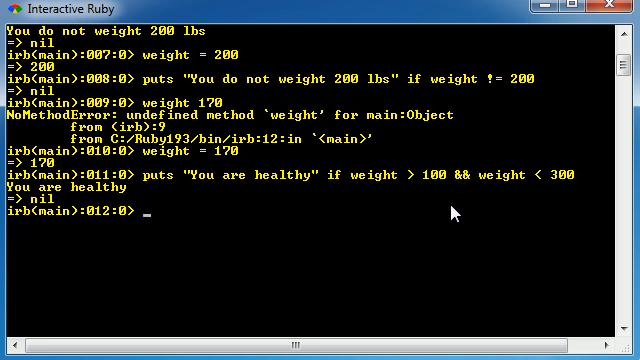
Fix the mistyped 17 and assign weight = 600
type("weight = 17")
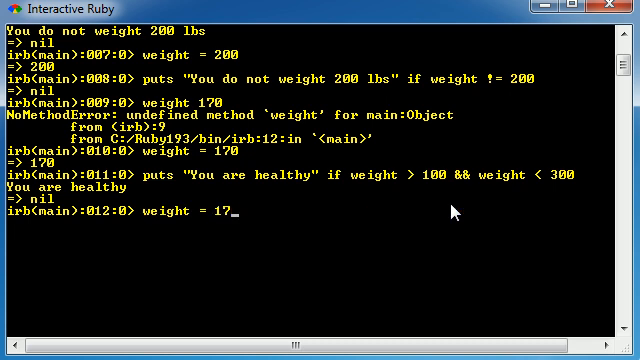
key("Backspace")
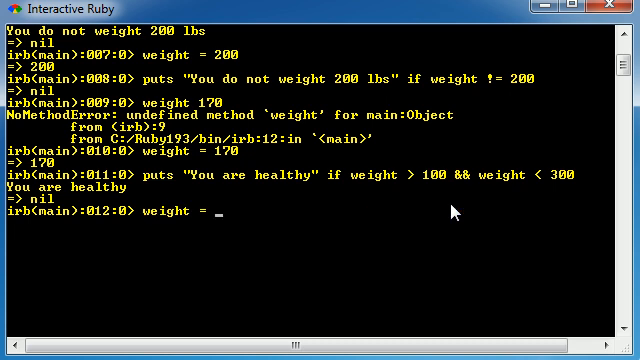
type("600")
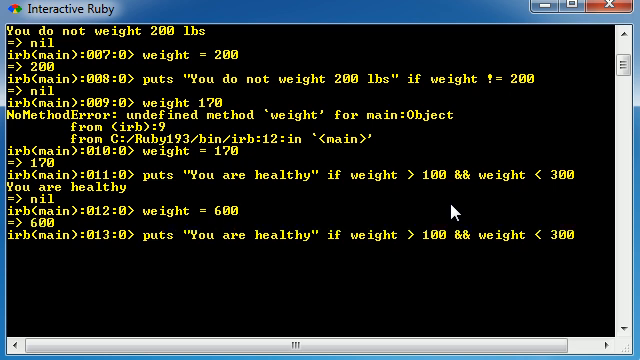
mouse_move(483, 174)
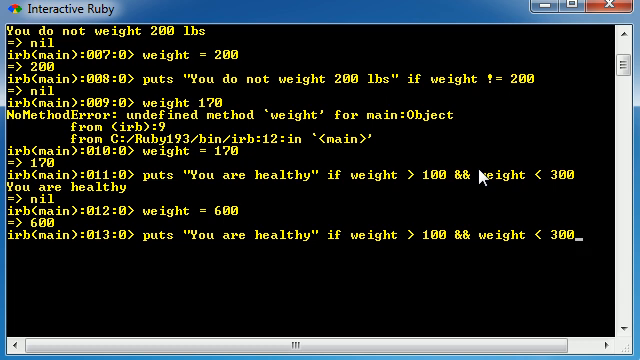
mouse_move(436, 242)
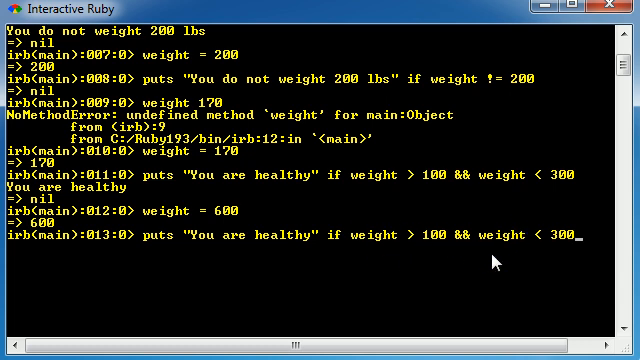
mouse_move(385, 270)
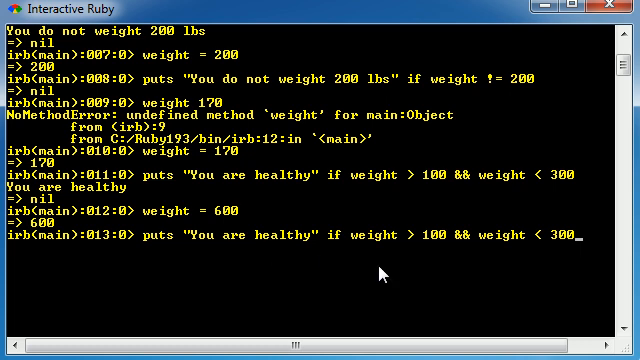
mouse_move(518, 167)
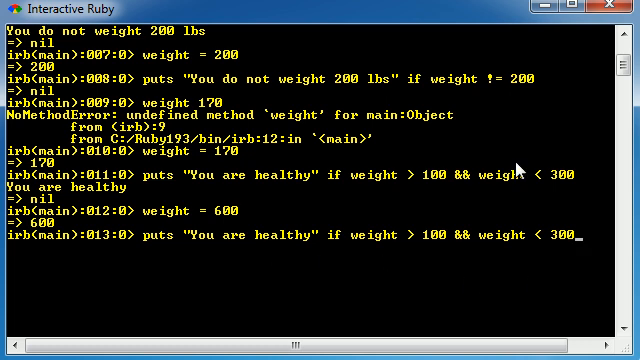
Run the recalled healthy-range check with weight 600, which returns nil
key("Return")
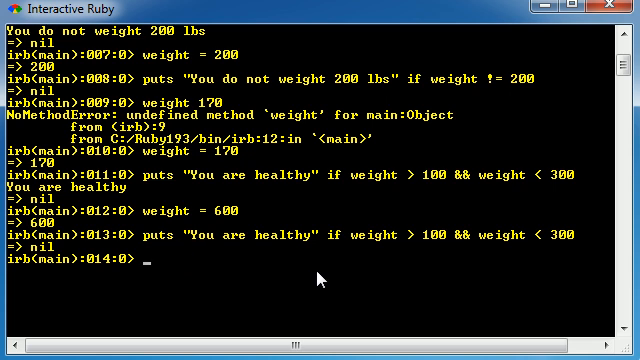
mouse_move(466, 248)
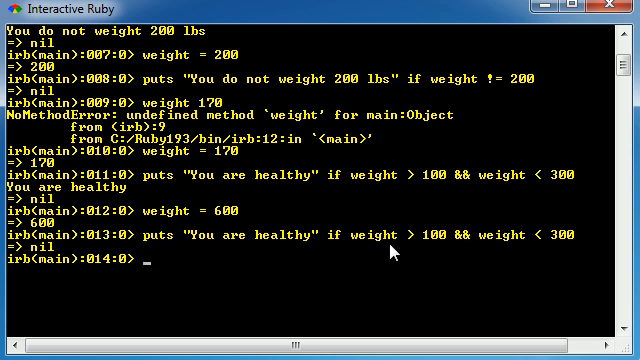
mouse_move(524, 262)
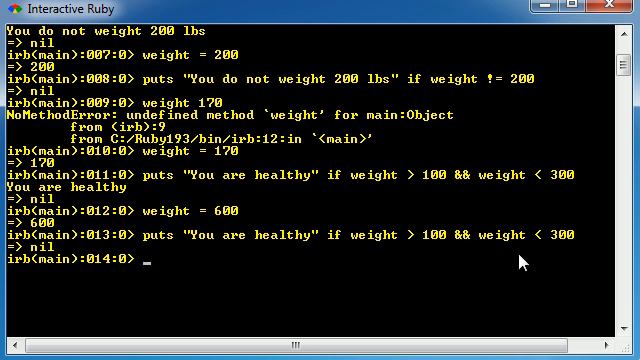
mouse_move(510, 263)
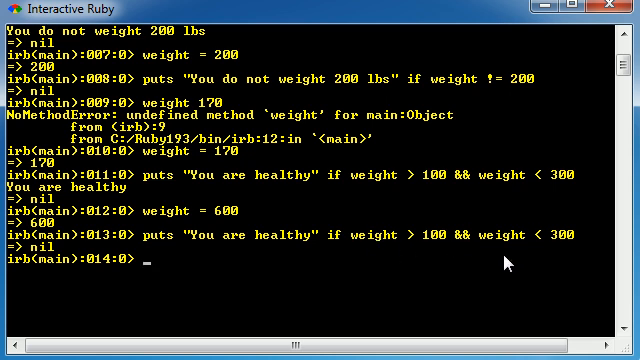
mouse_move(543, 169)
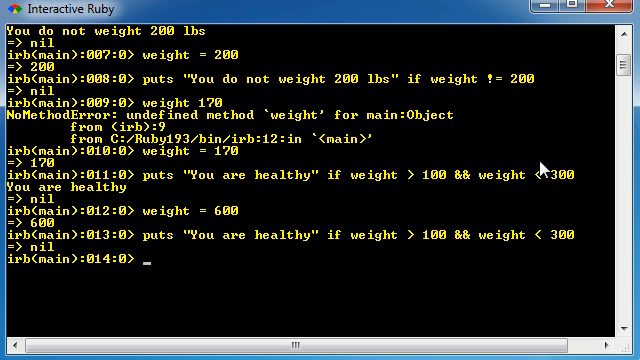
mouse_move(511, 246)
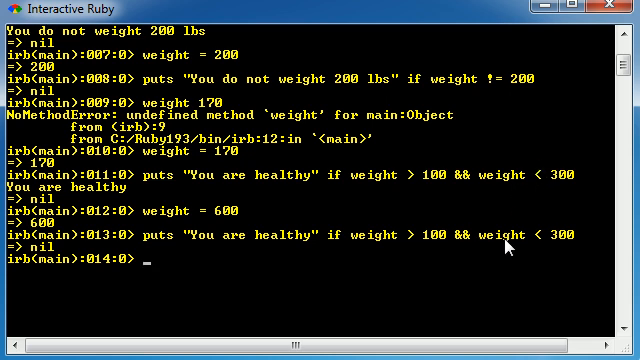
mouse_move(465, 255)
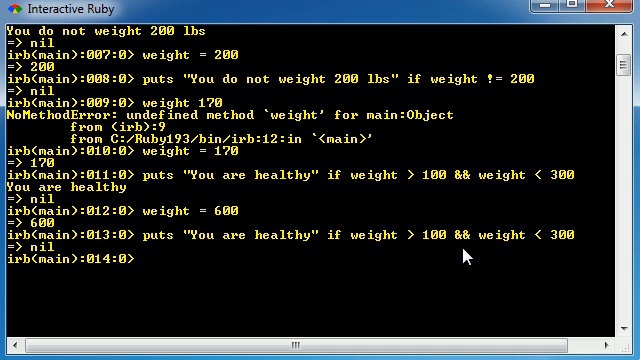